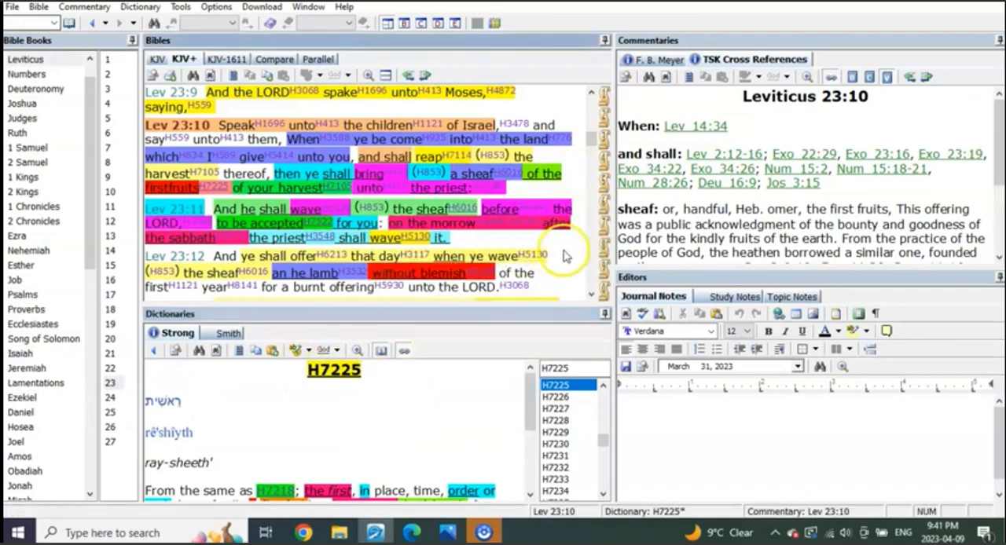
mouse_move(566, 251)
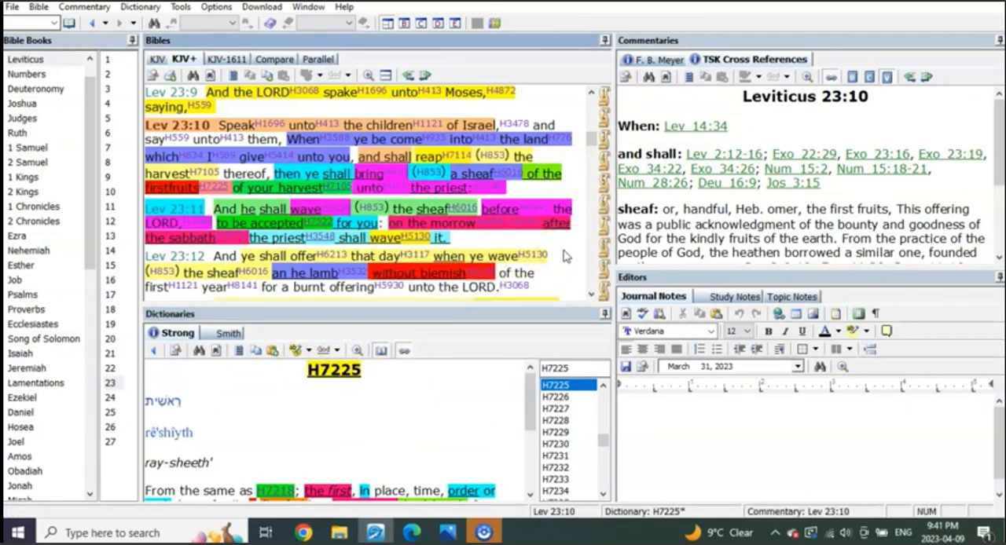
Scroll Leviticus 23 down past the firstfruits verses 11–14 to the Feast of Weeks heading.
scroll("down", 3)
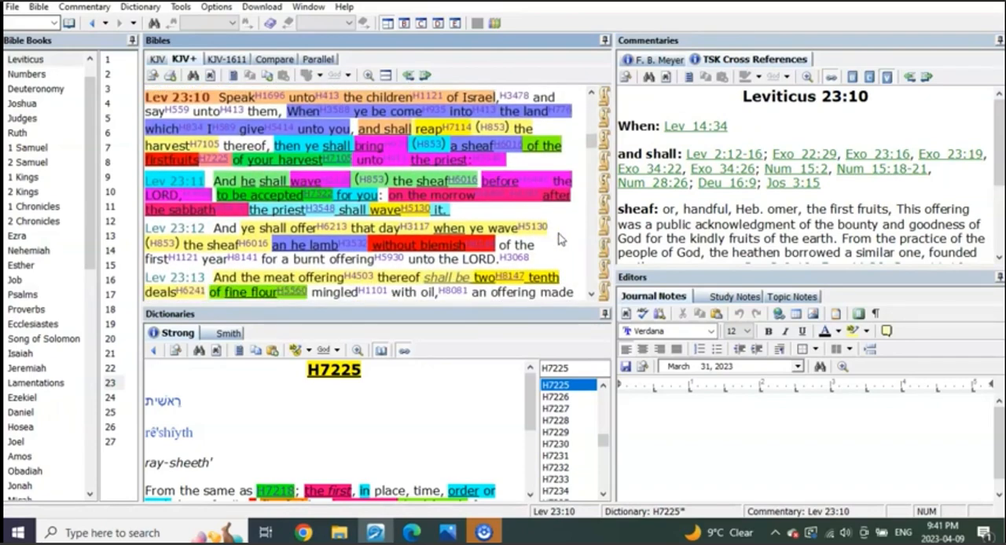
scroll("down", 3)
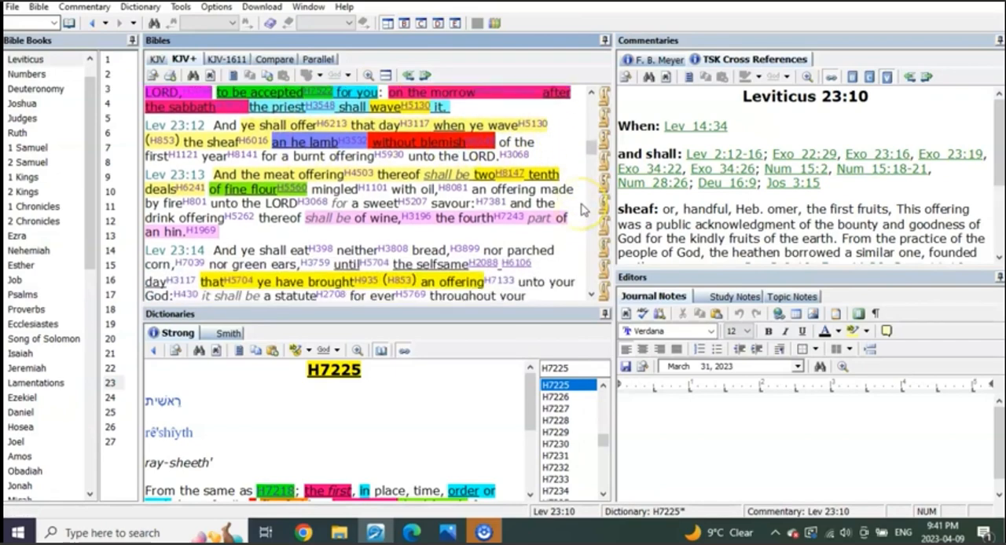
scroll("down", 3)
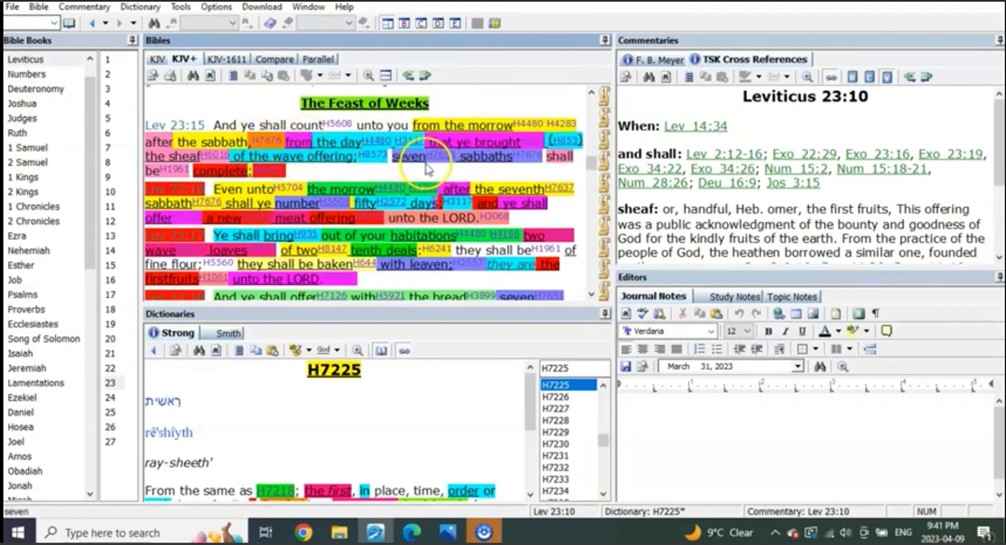
mouse_move(474, 170)
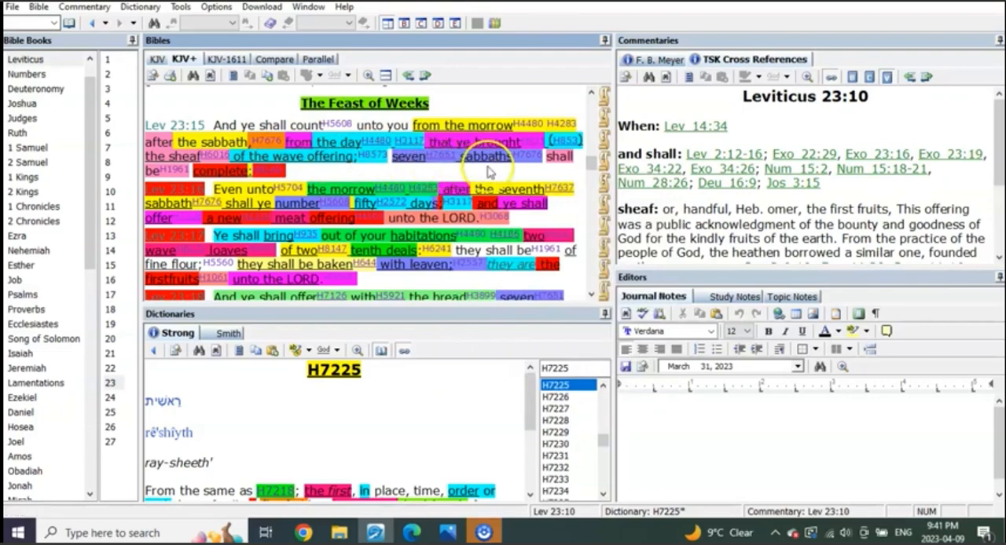
mouse_move(330, 180)
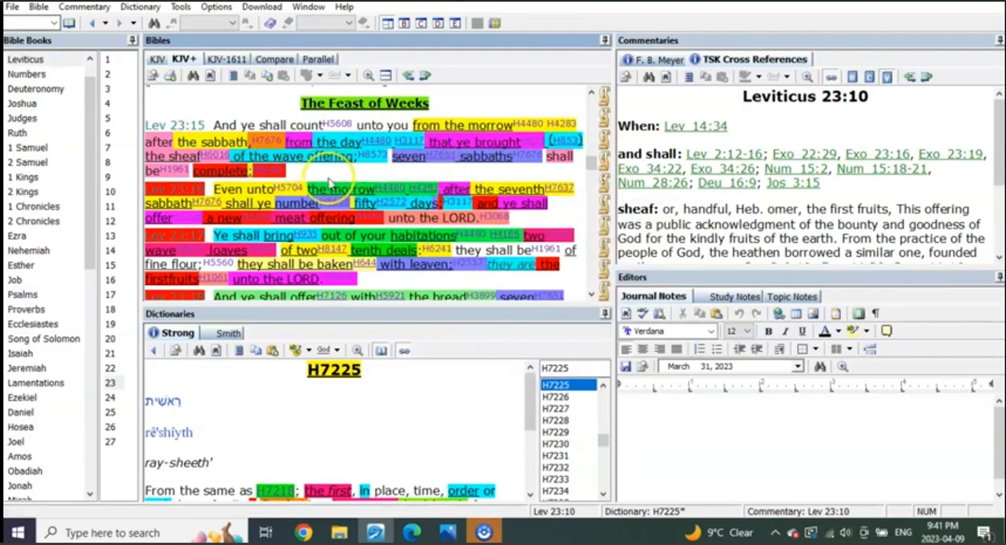
mouse_move(369, 192)
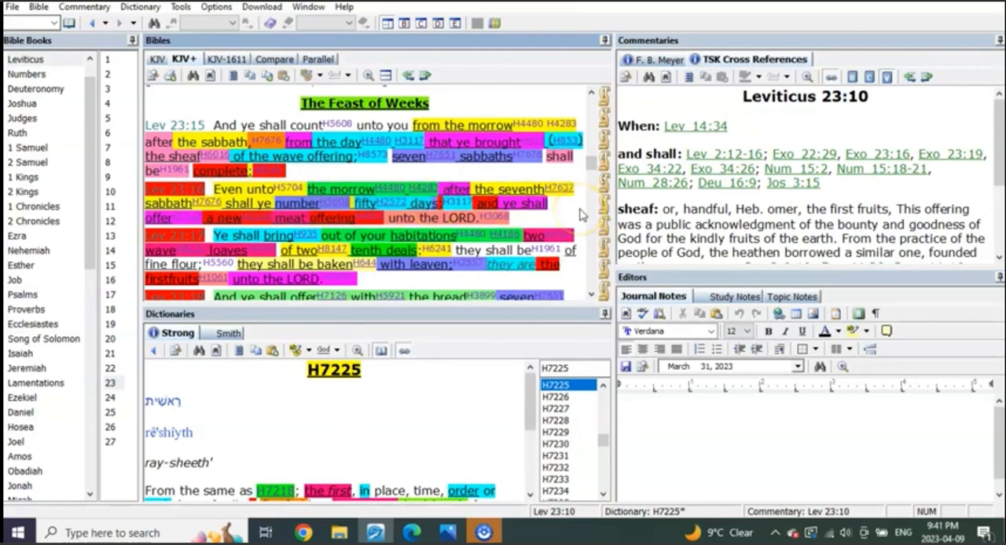
mouse_move(343, 203)
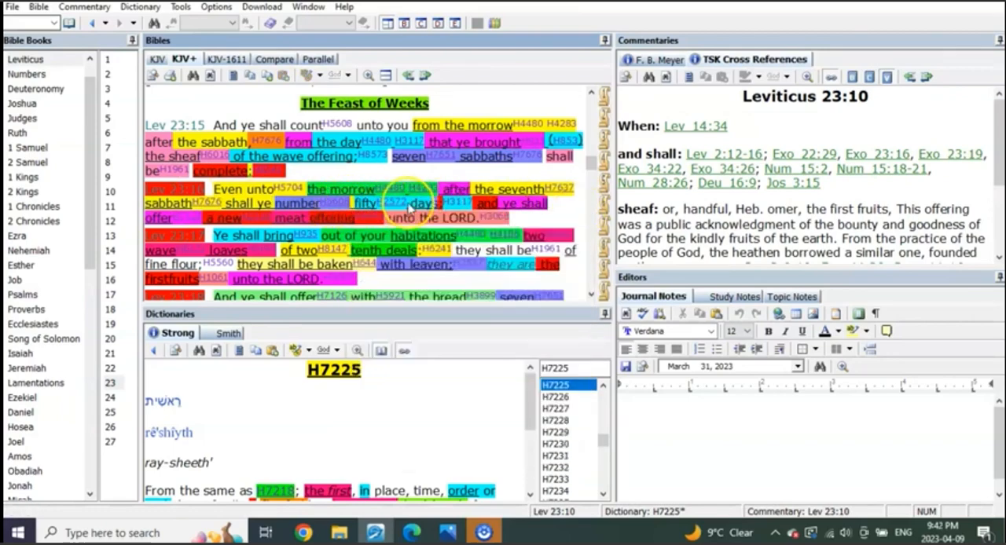
Scroll the Bible pane through Leviticus 23:15–17 toward the unleavened bread verses 6–8.
scroll("down", 3)
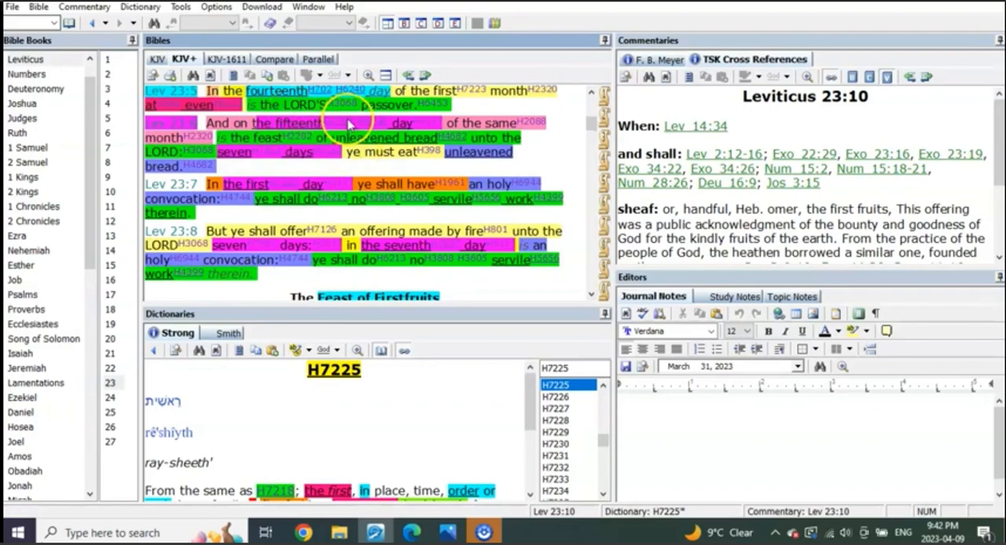
Scroll down to Leviticus 23:16–18 on the wave loaves and burnt offering.
scroll("down", 3)
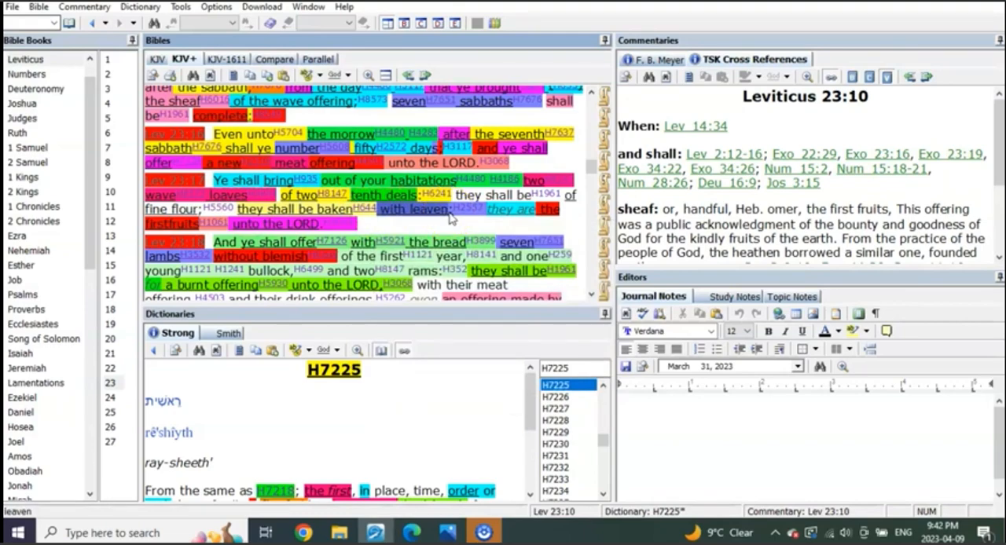
mouse_move(412, 235)
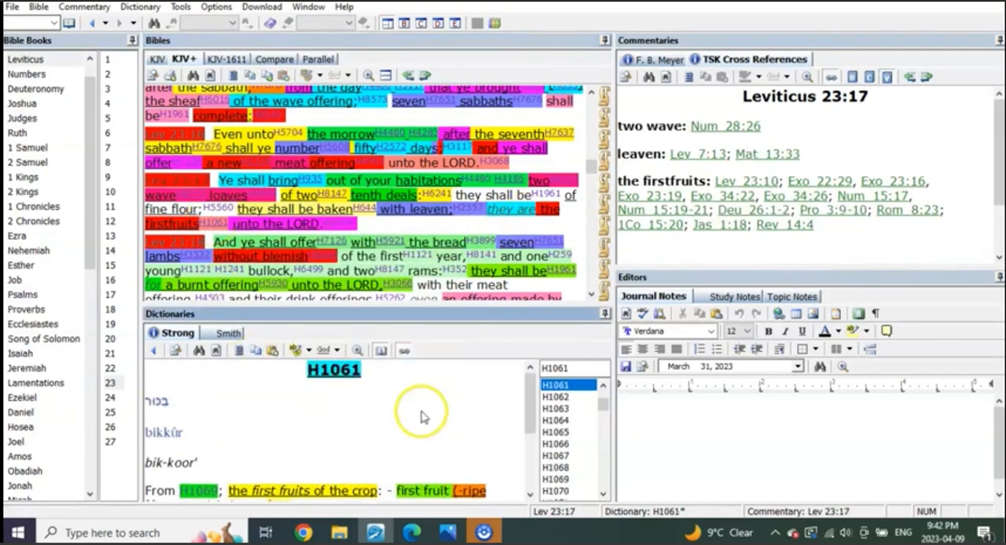
mouse_move(385, 402)
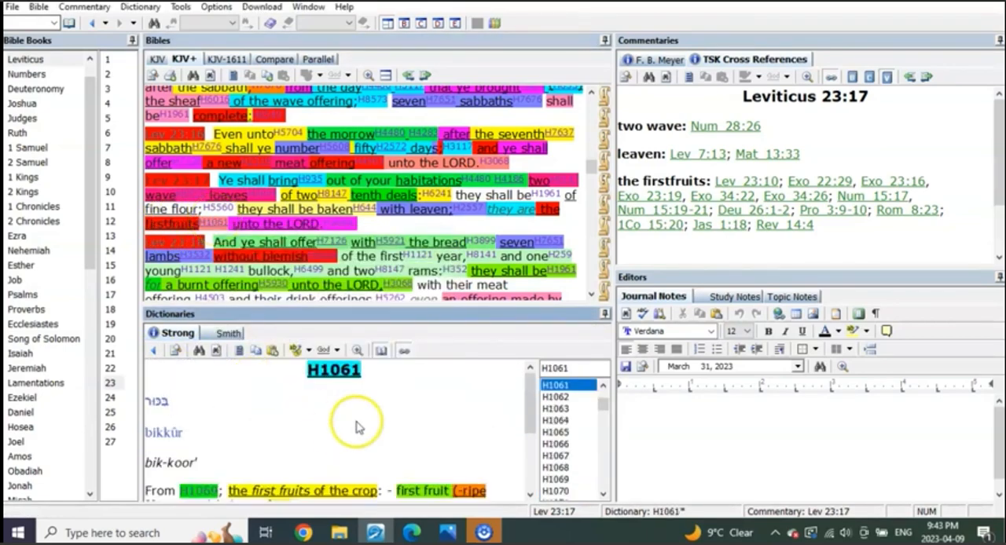
mouse_move(400, 399)
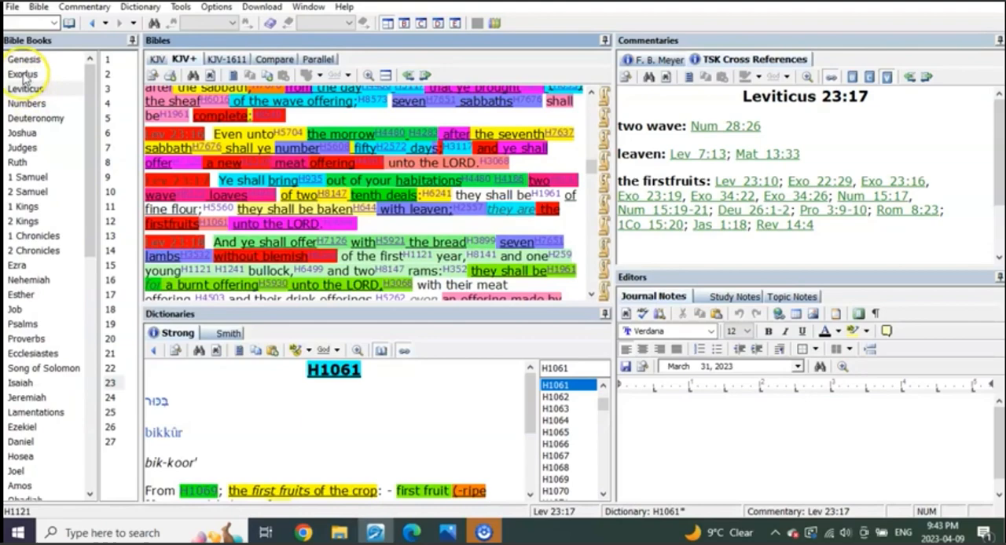
Switch to Exodus in the Bible Books list and scroll toward Exodus 34:26 on firstfruits.
left_click(25, 73)
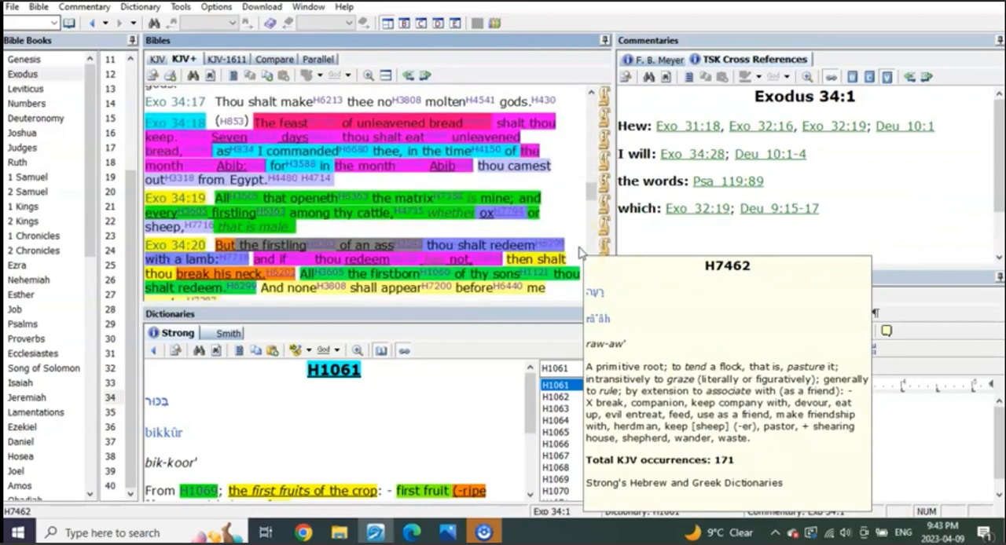
scroll("down", 3)
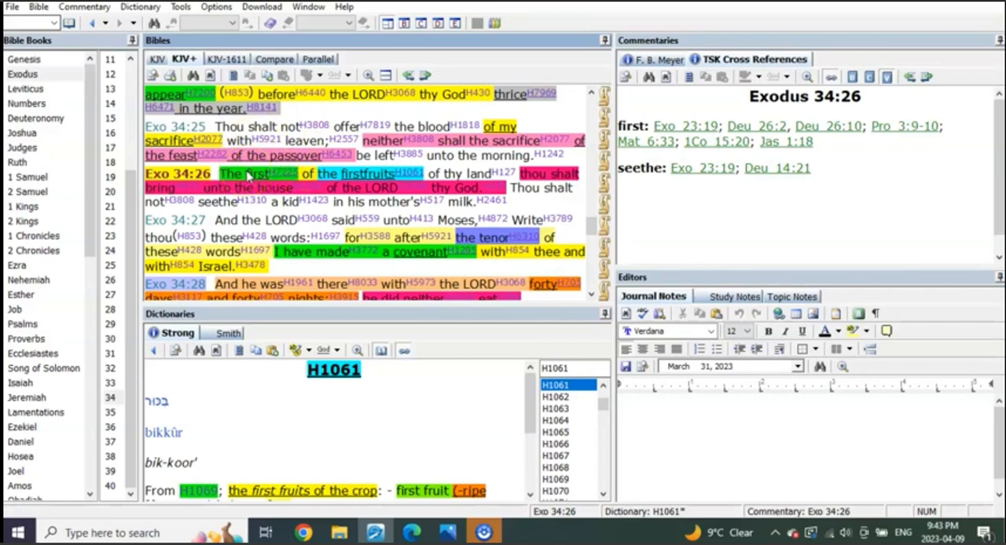
mouse_move(44, 100)
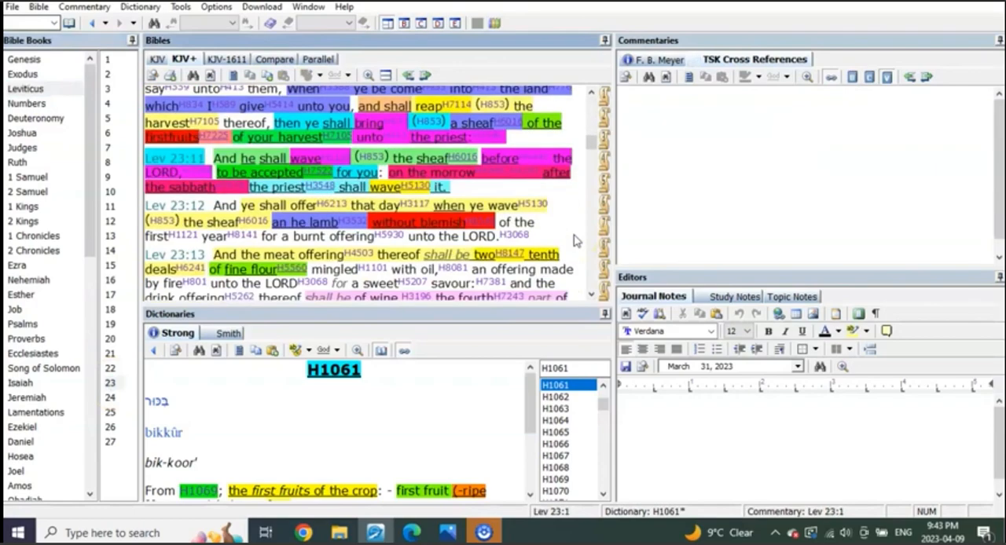
Scroll Leviticus 23 briefly before returning to Exodus 34:1 on Moses making new tablets.
scroll("down", 3)
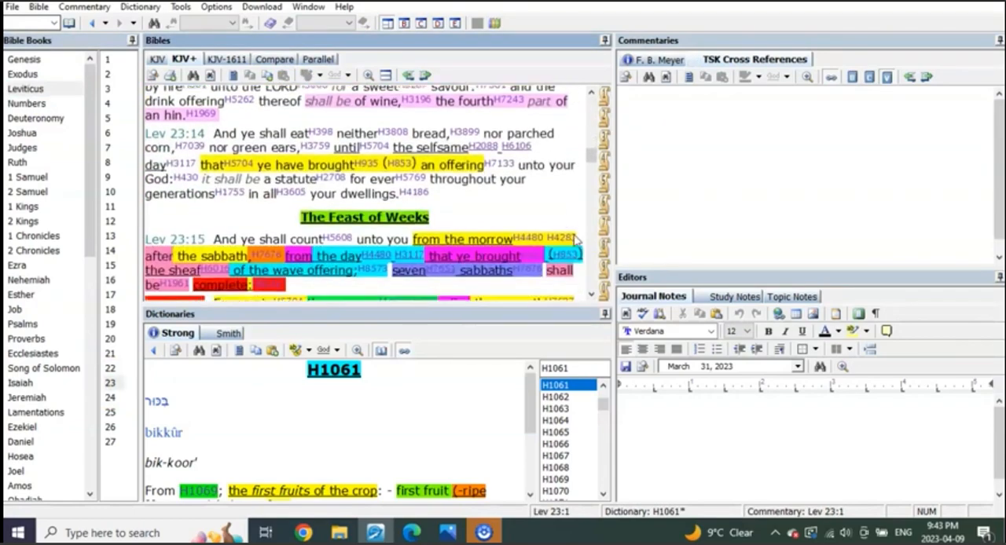
scroll("down", 3)
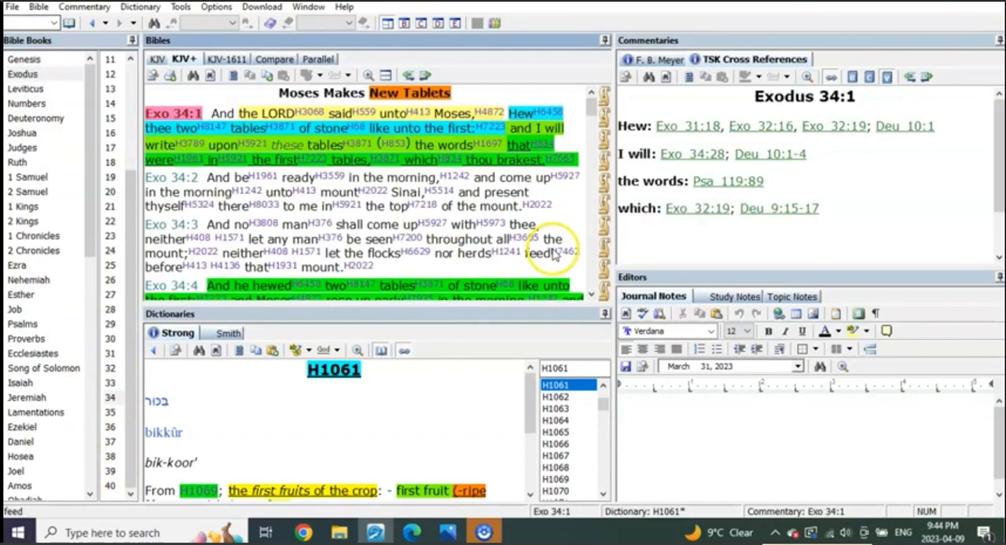
Scroll Exodus 34 down from verse 1 to verses 21–24 on the feast of weeks.
scroll("down", 3)
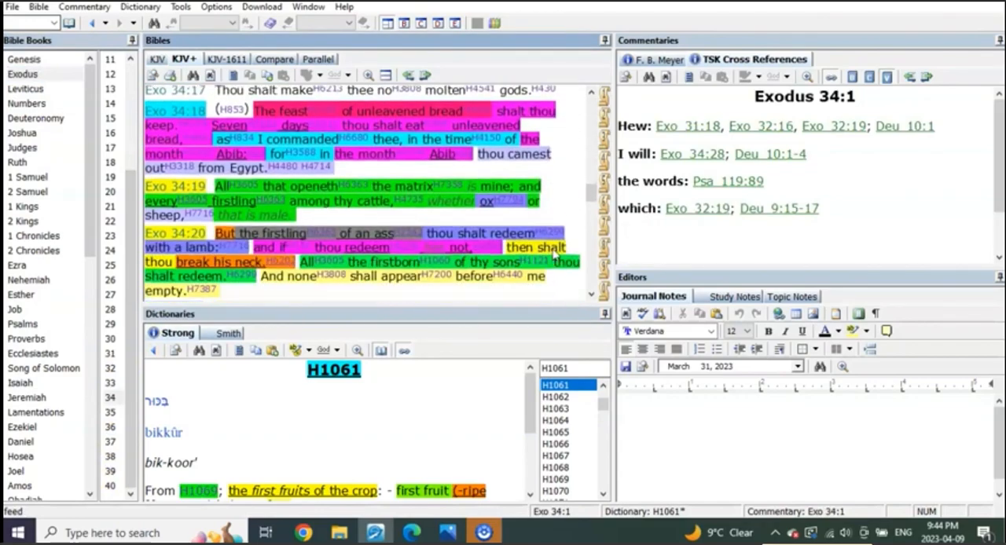
scroll("down", 3)
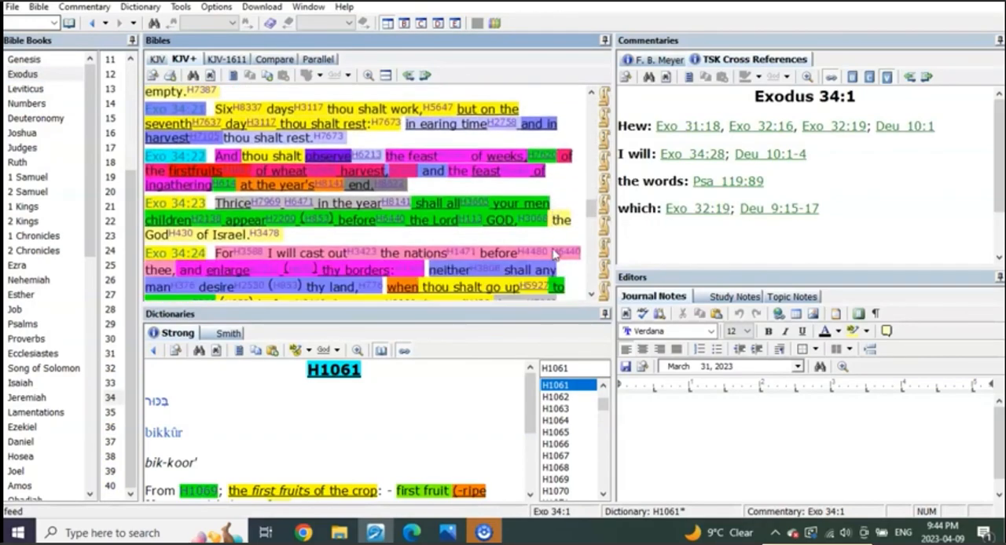
mouse_move(506, 160)
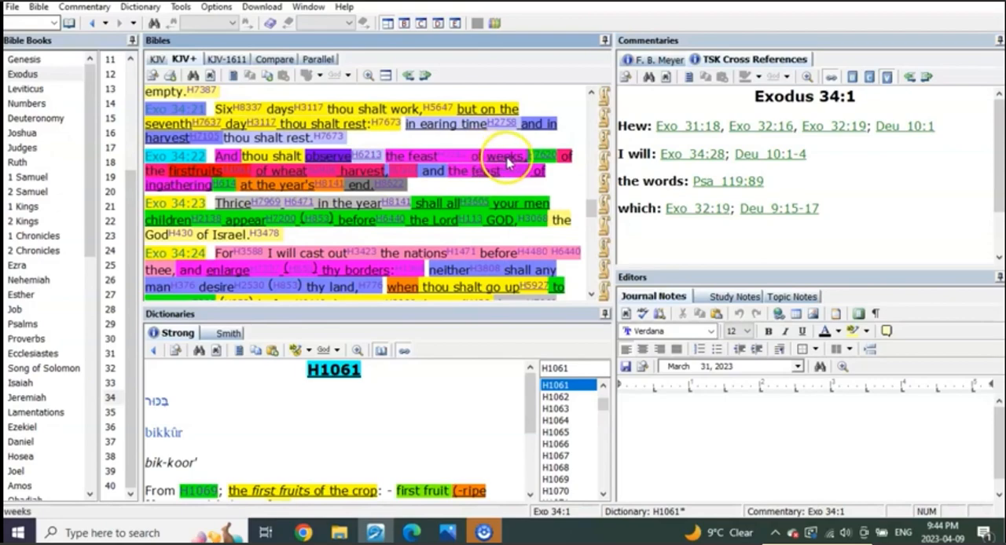
mouse_move(233, 171)
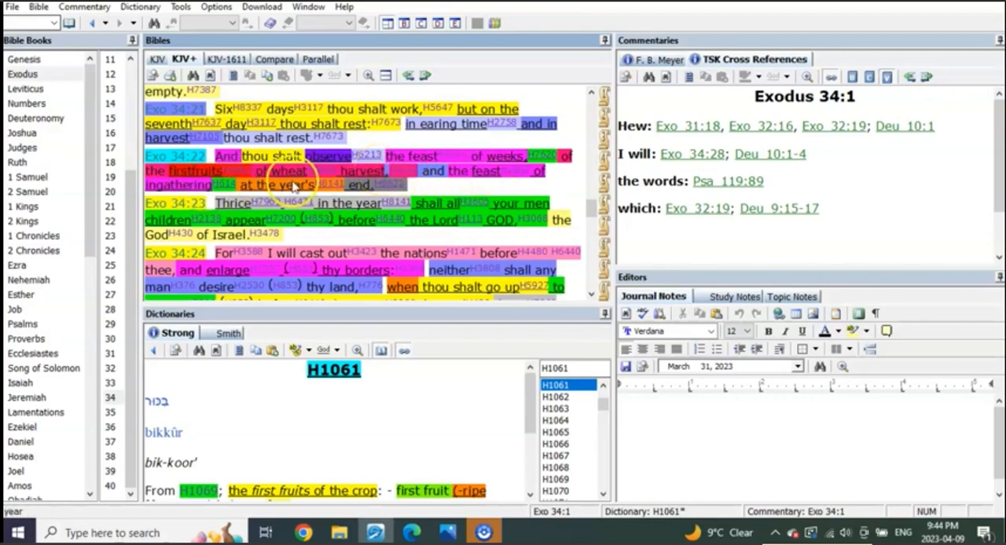
mouse_move(422, 187)
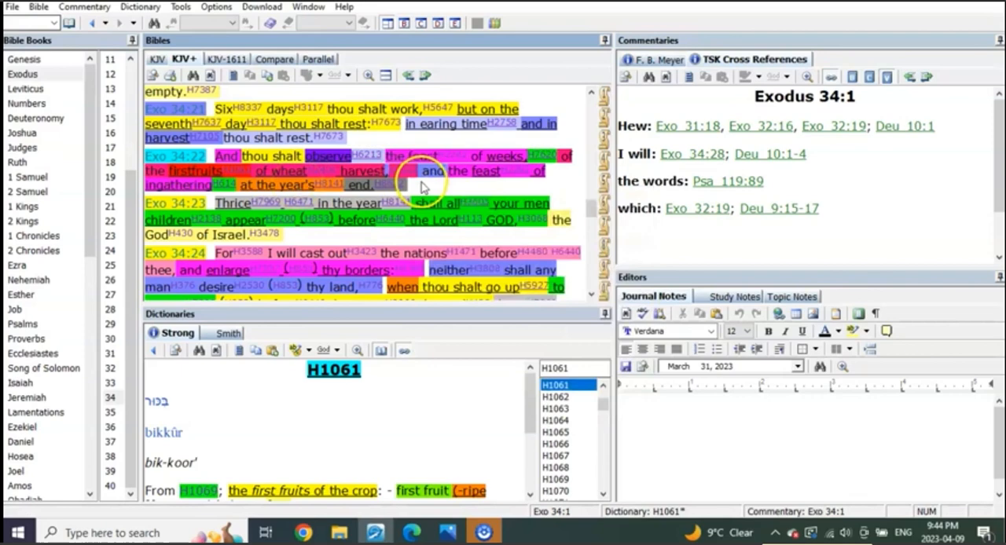